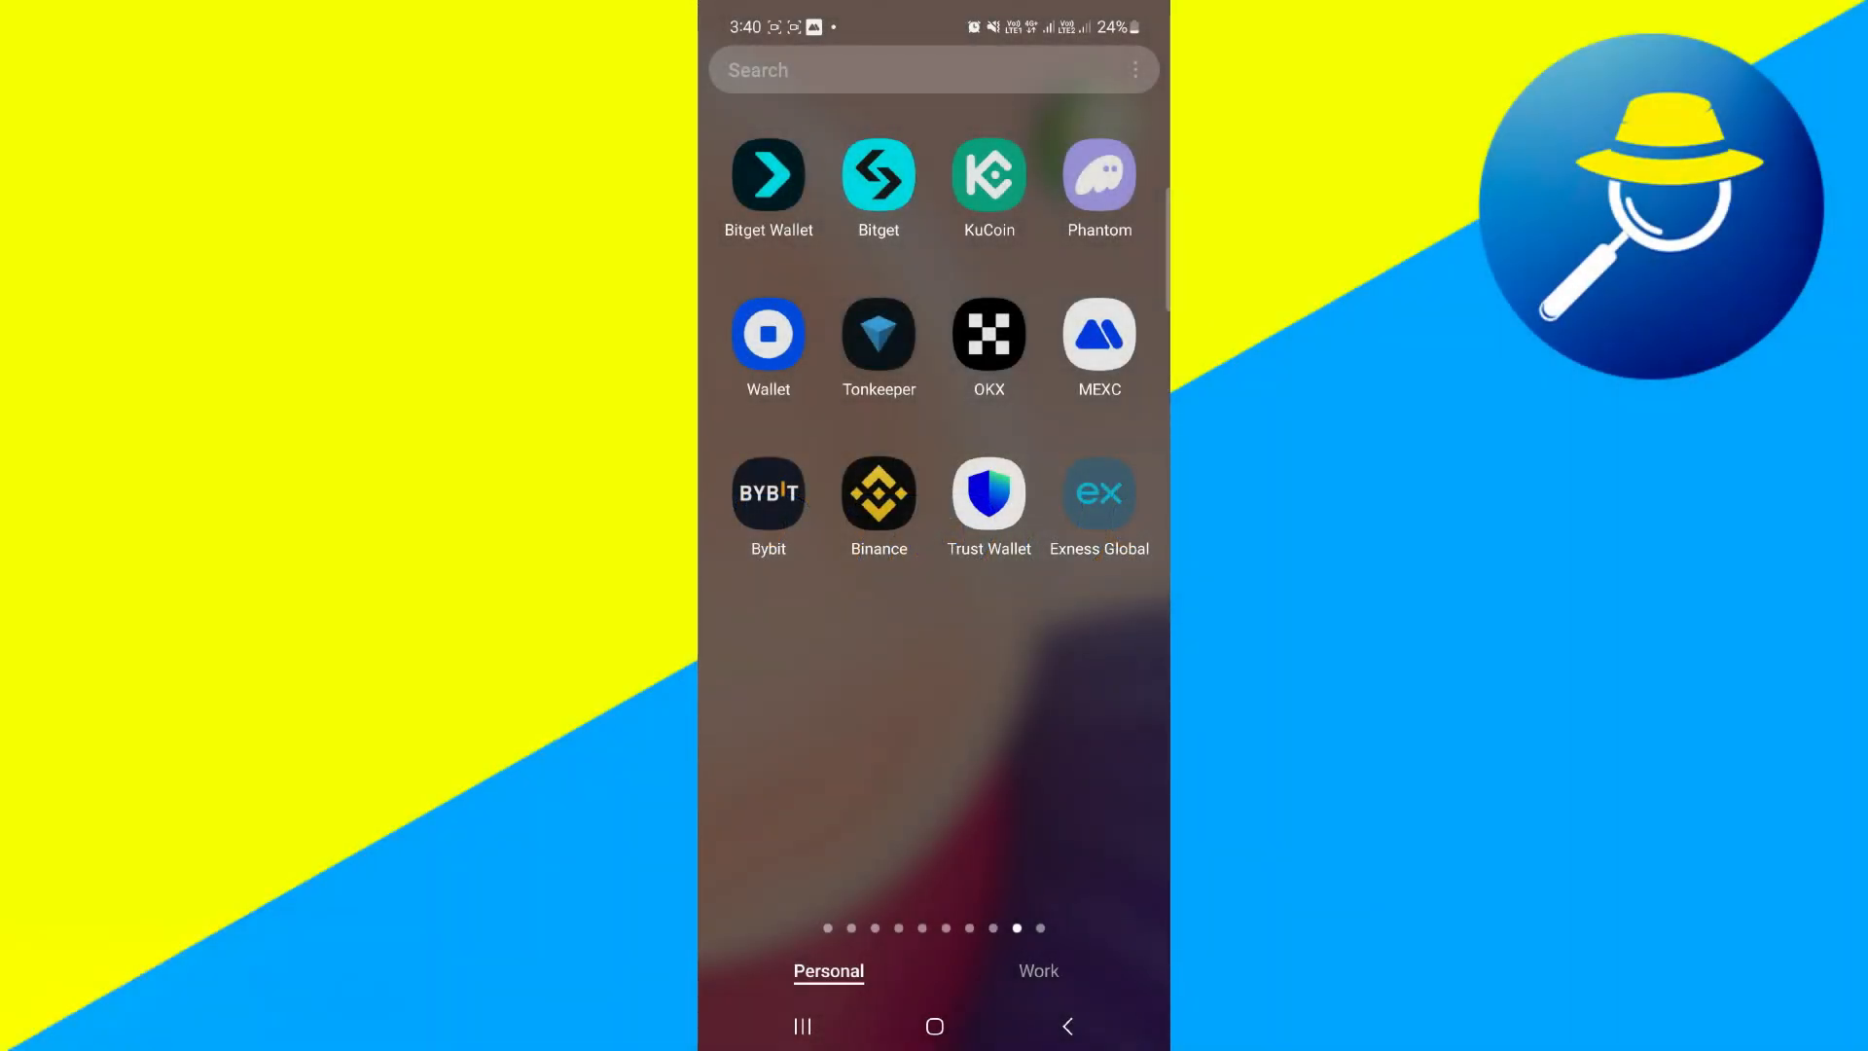
Step: Launch the Bybit exchange app from the Android home screen
click(767, 492)
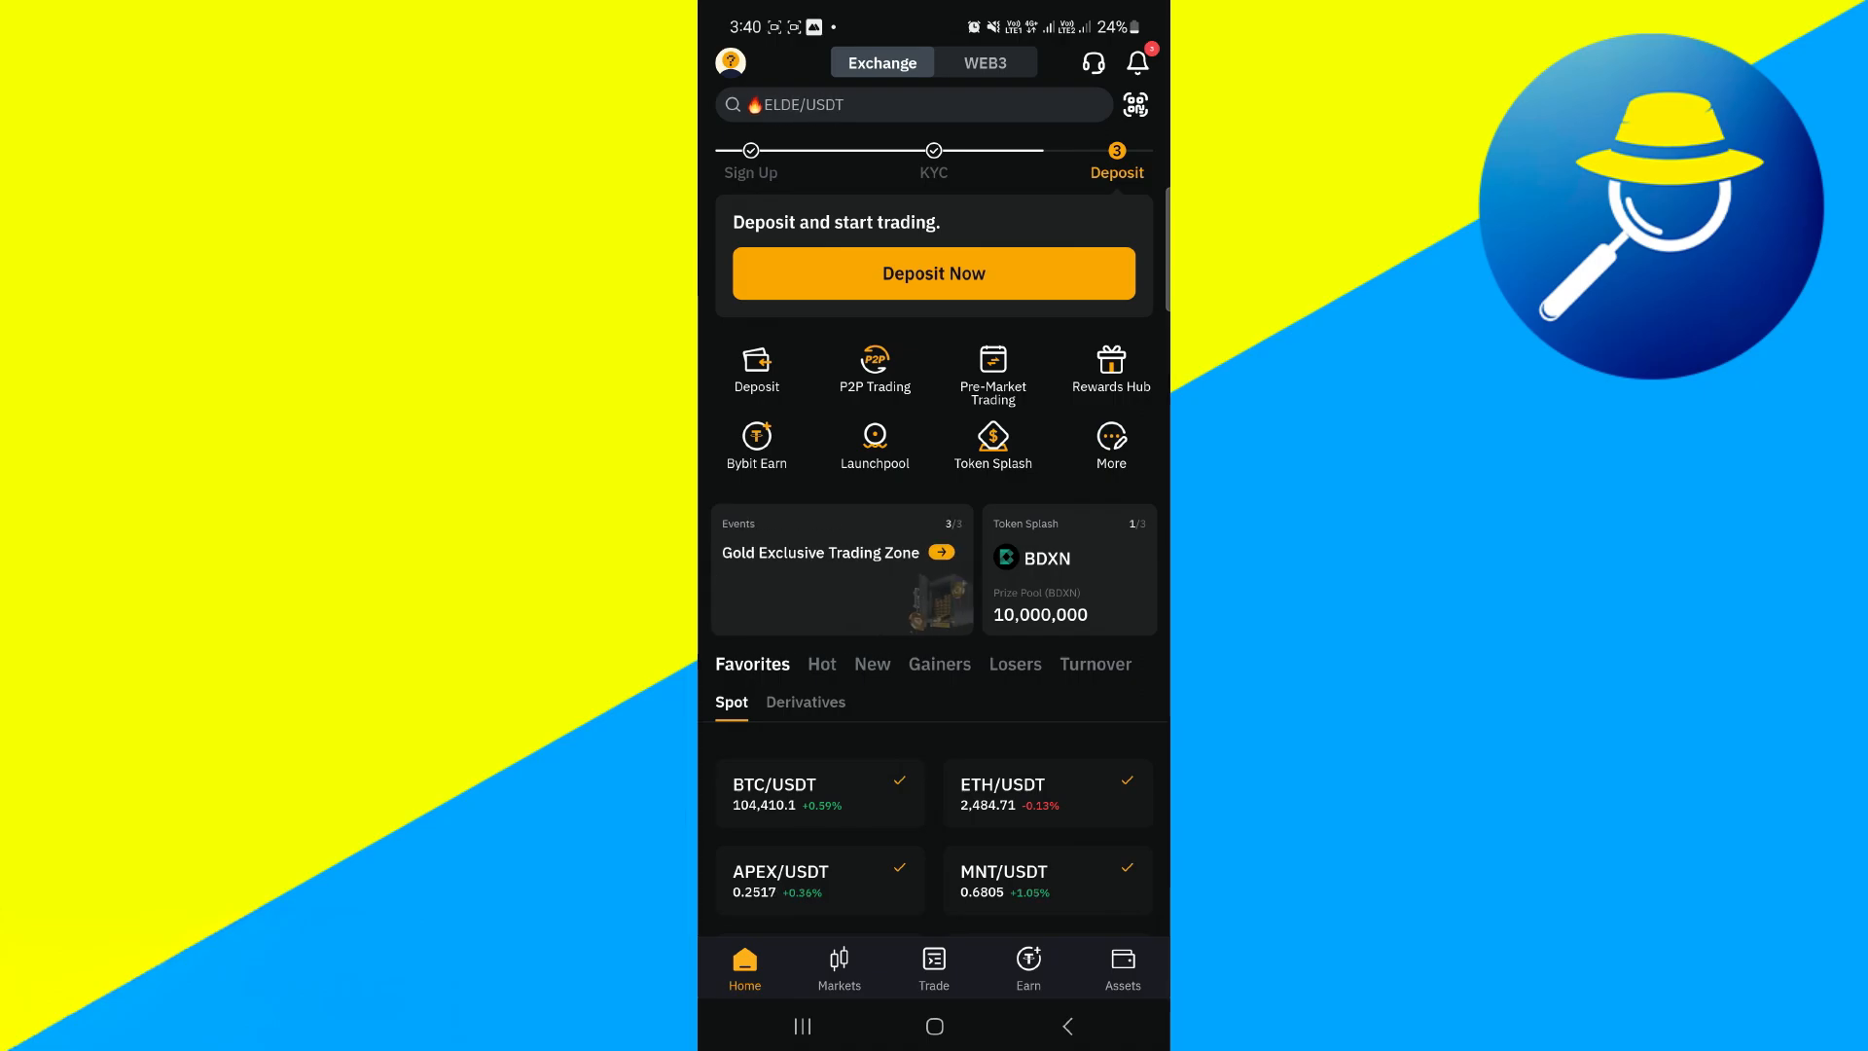
Step: Open the full Services page from the More shortcut on the Bybit home page
click(1111, 439)
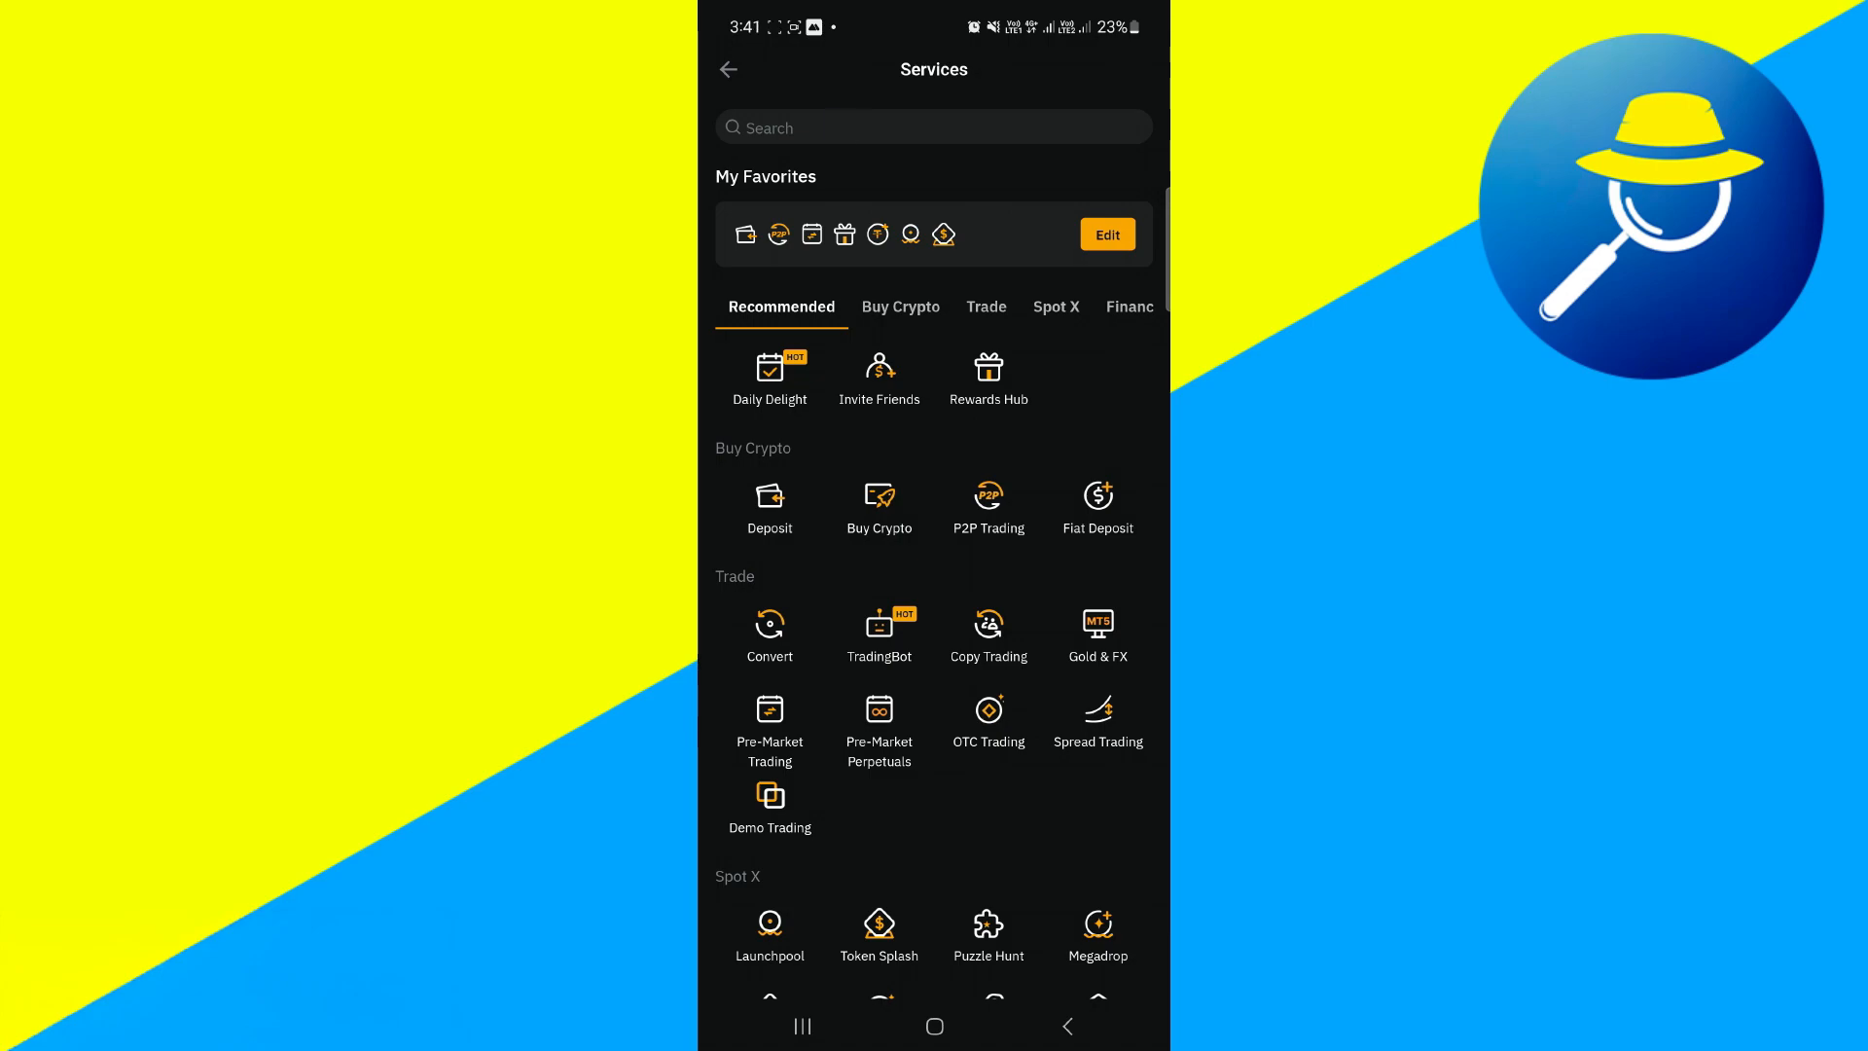
Step: Search services for 'buy' and open Buy Crypto's One-Click Buy page for USDT
click(934, 127)
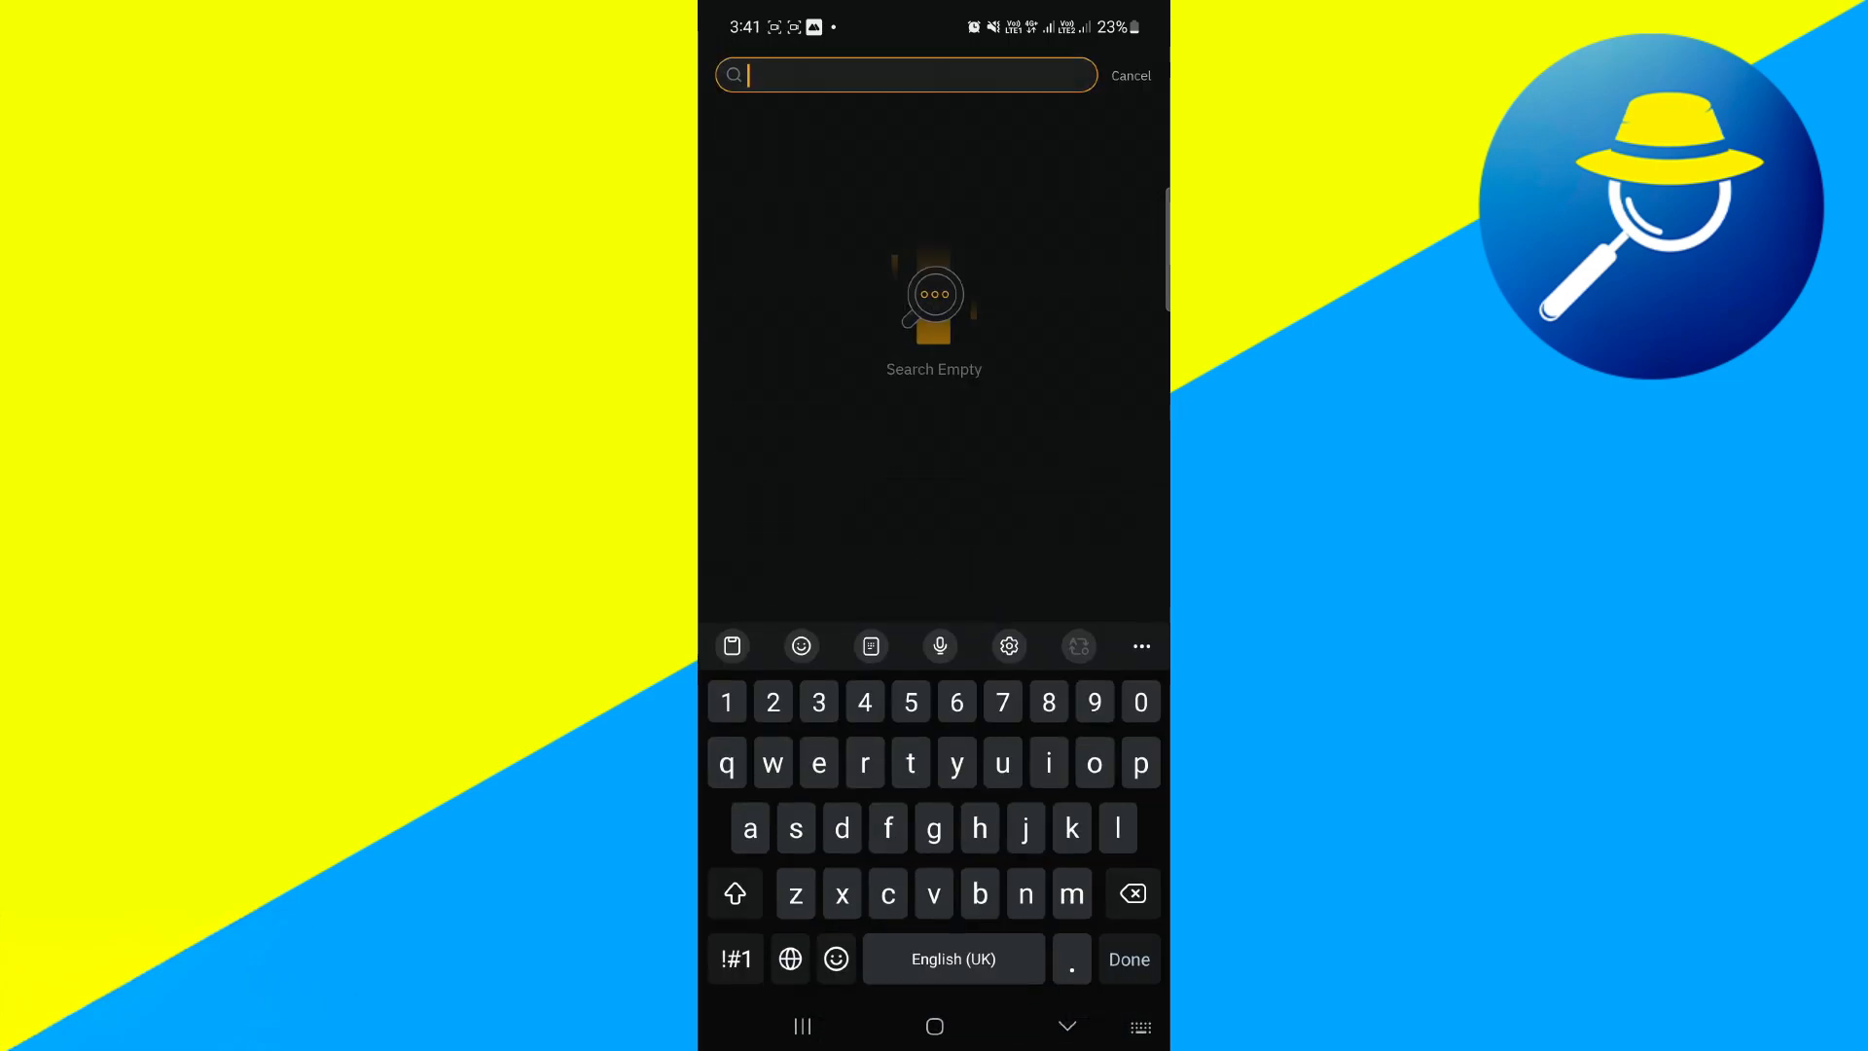
text(buy)
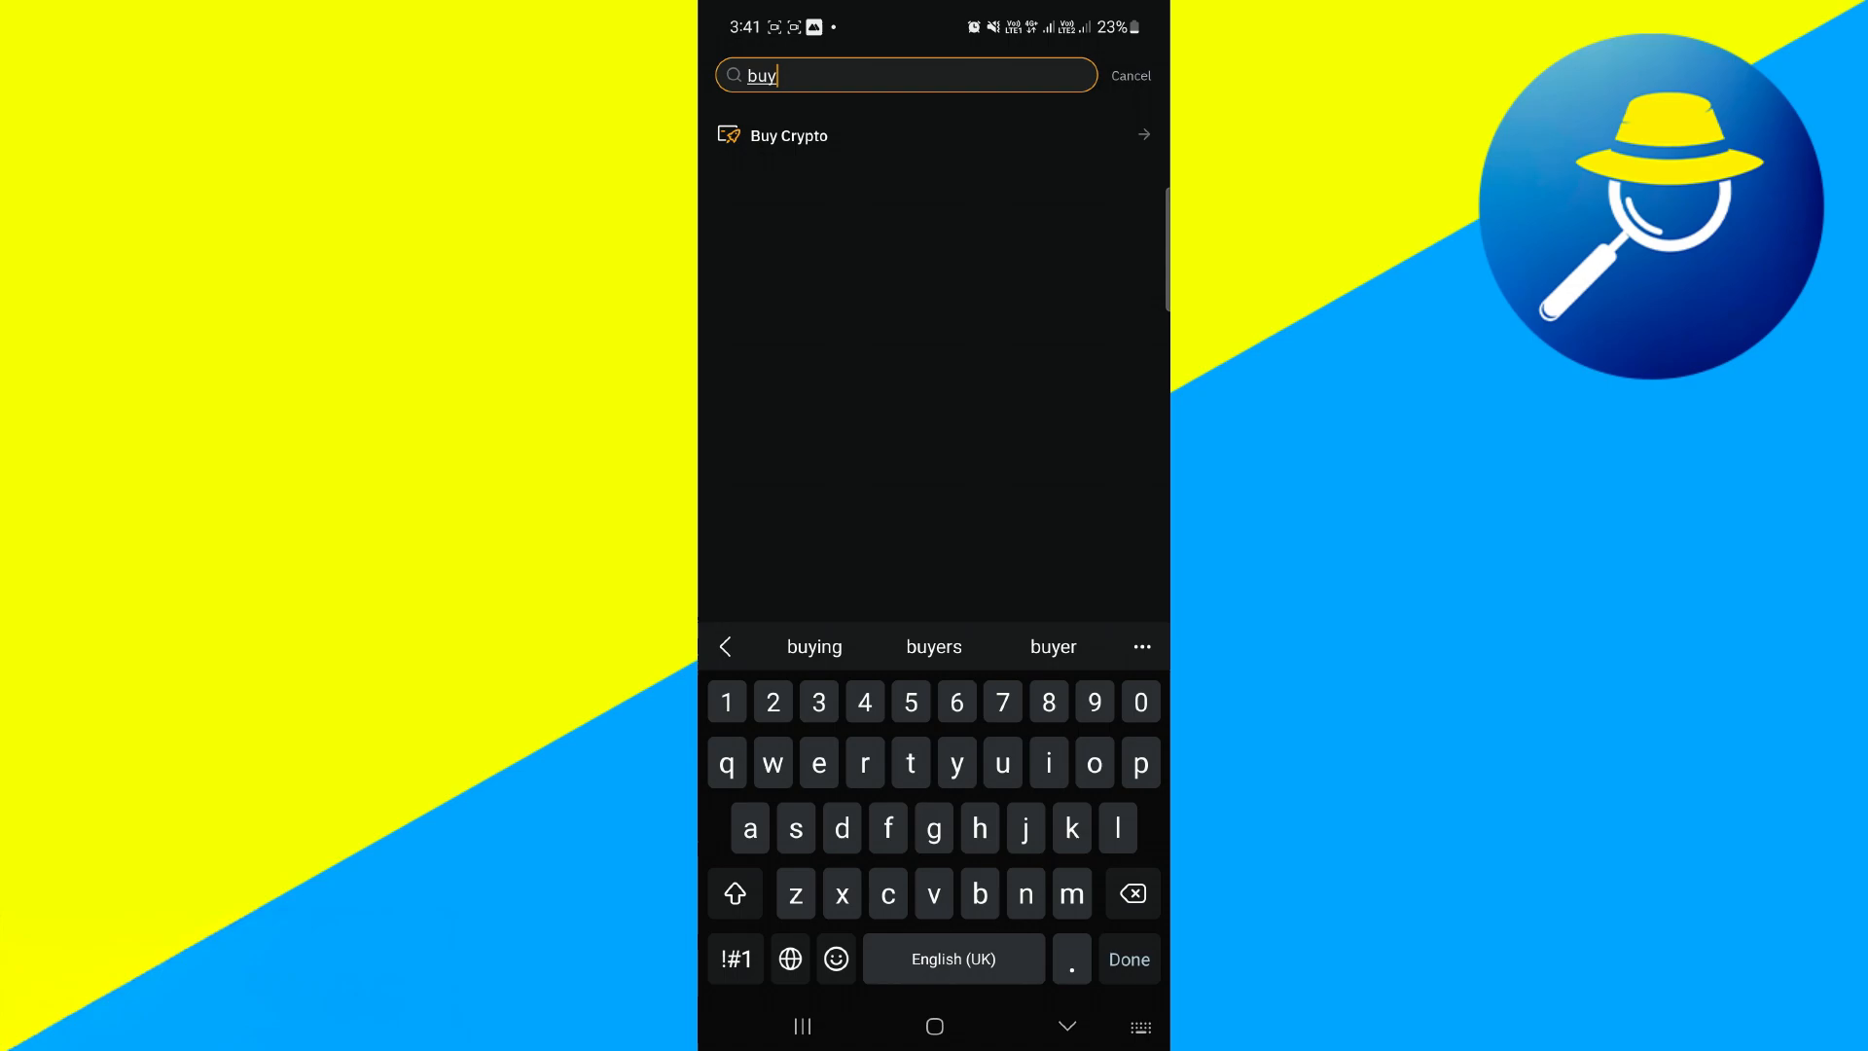
click(787, 136)
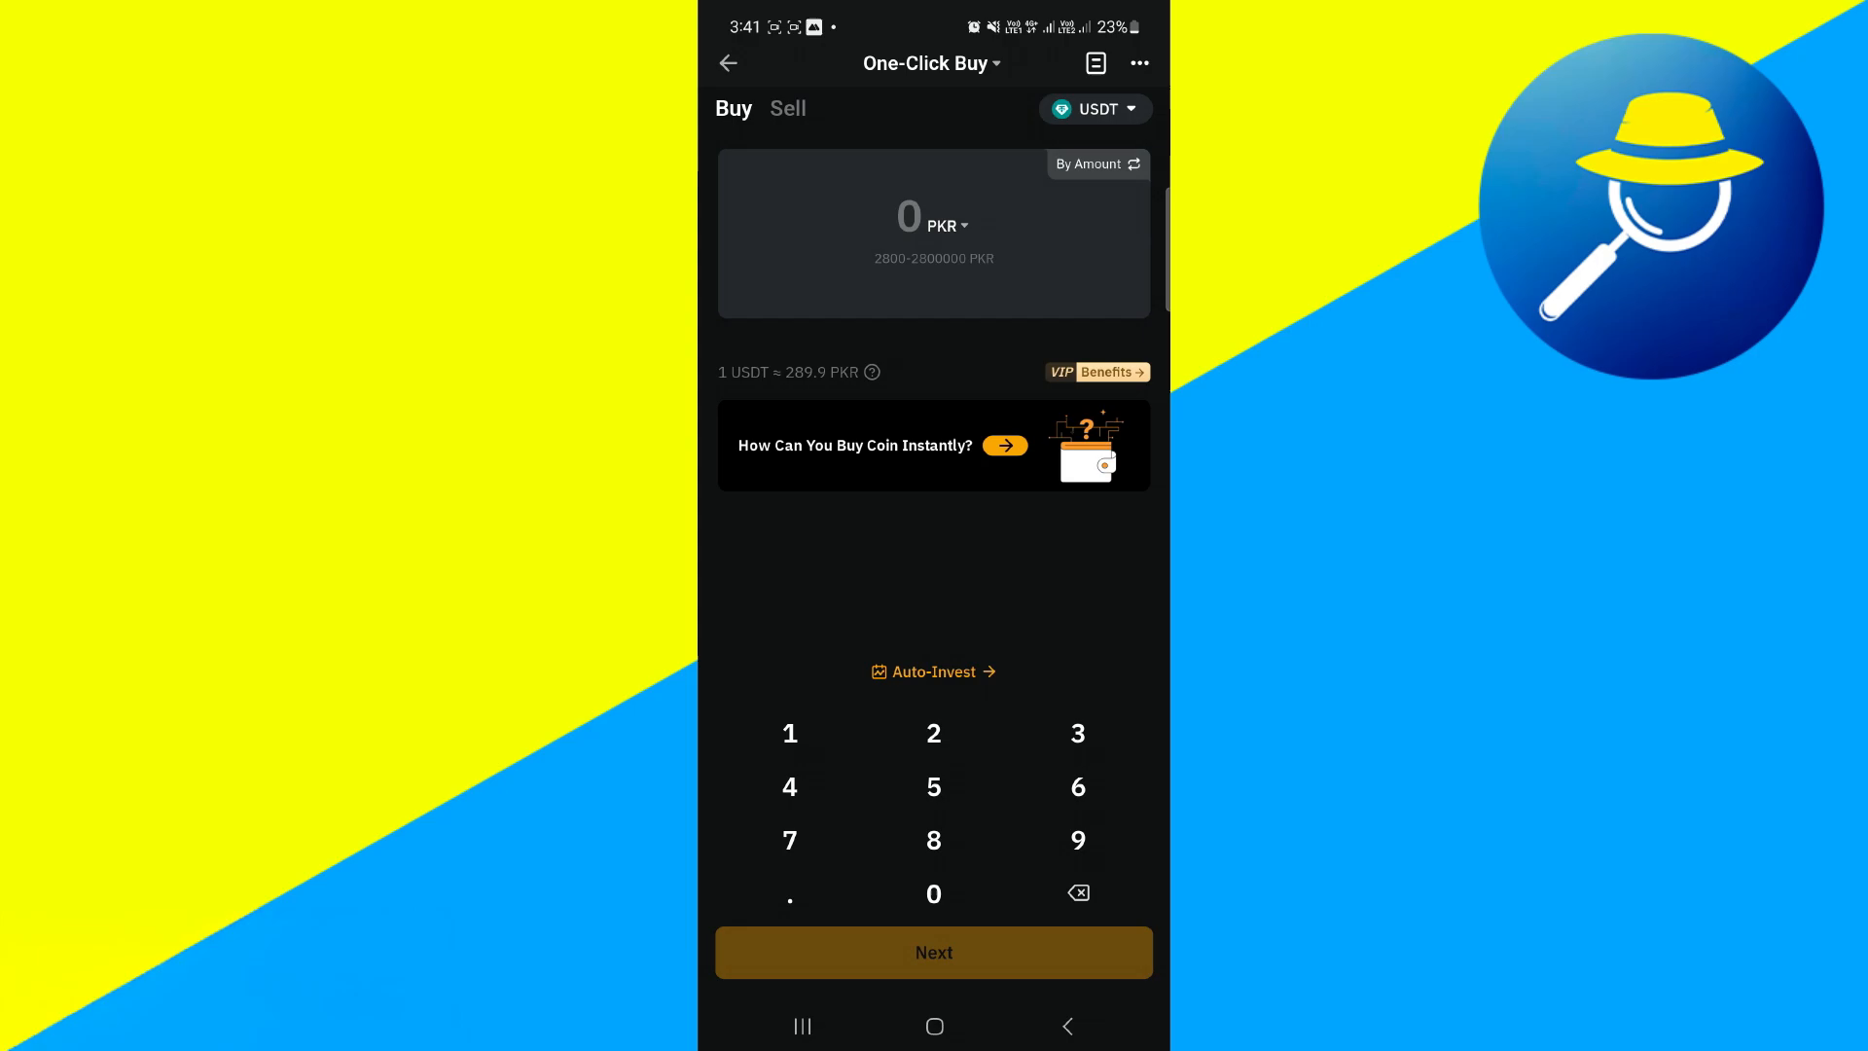
click(870, 467)
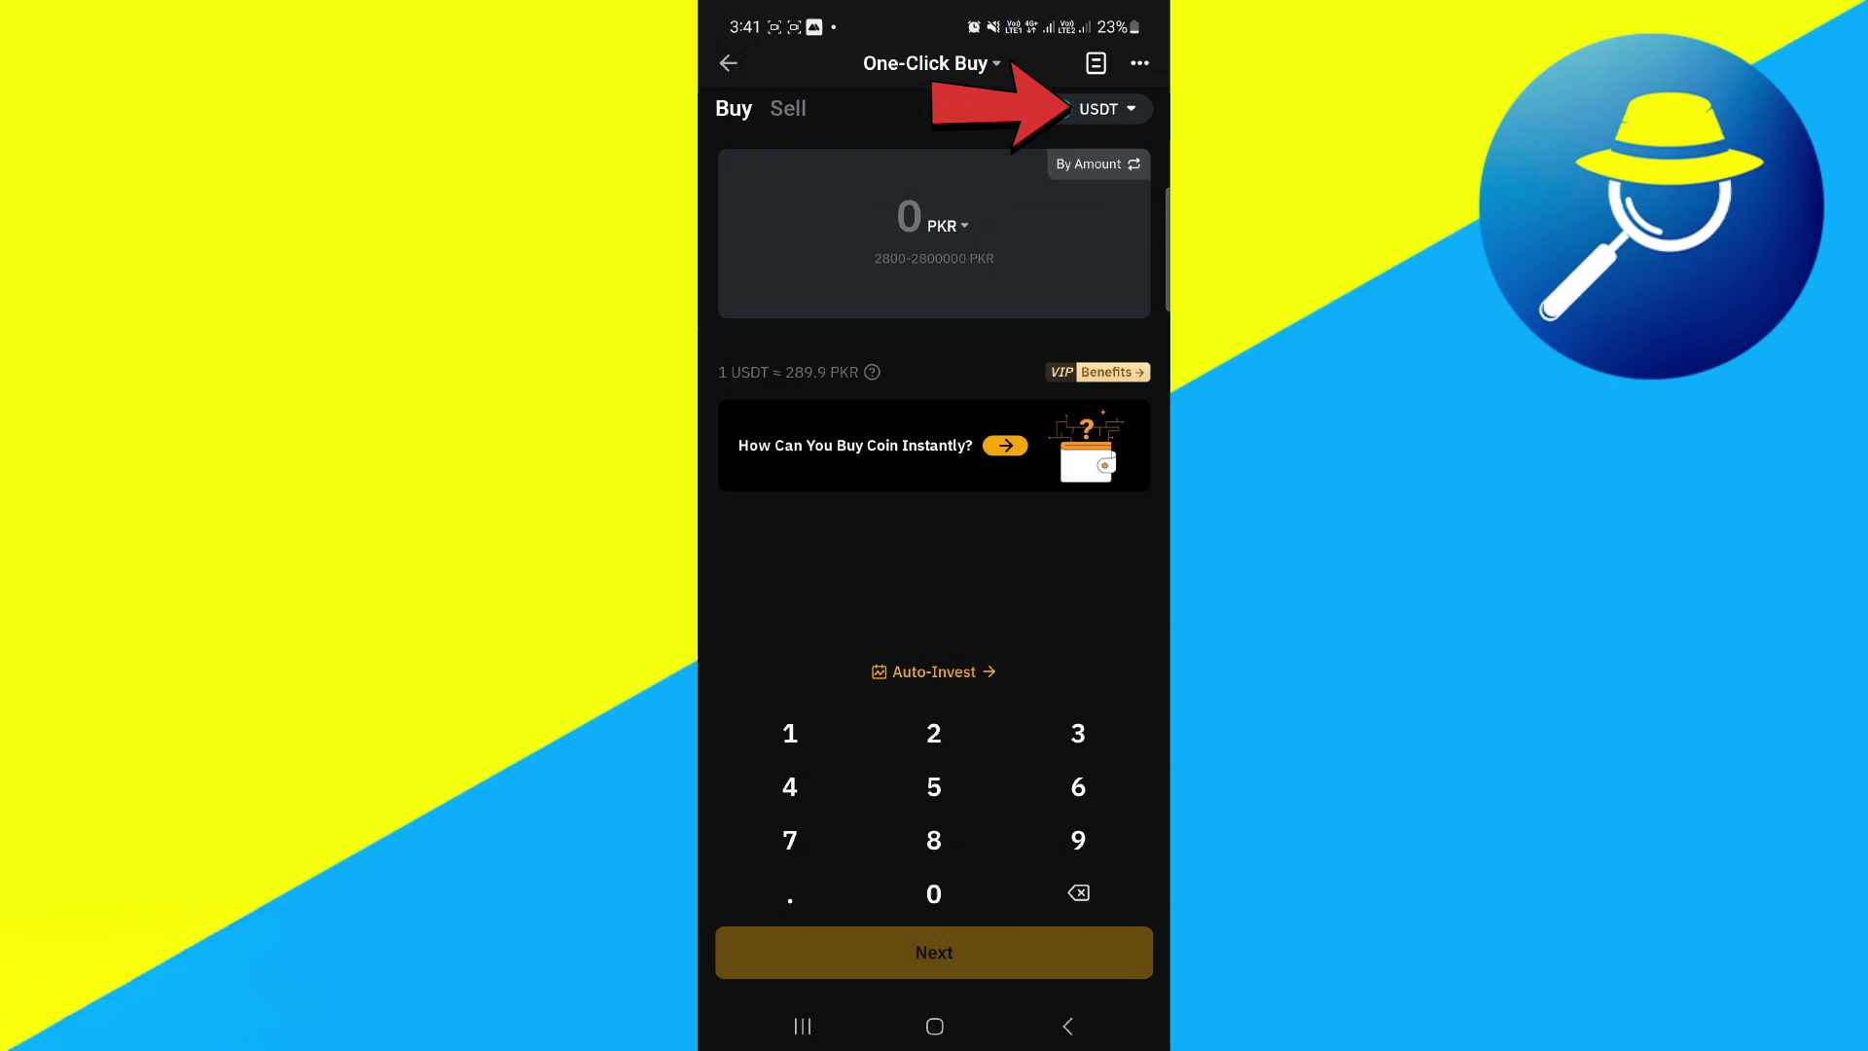
click(1112, 109)
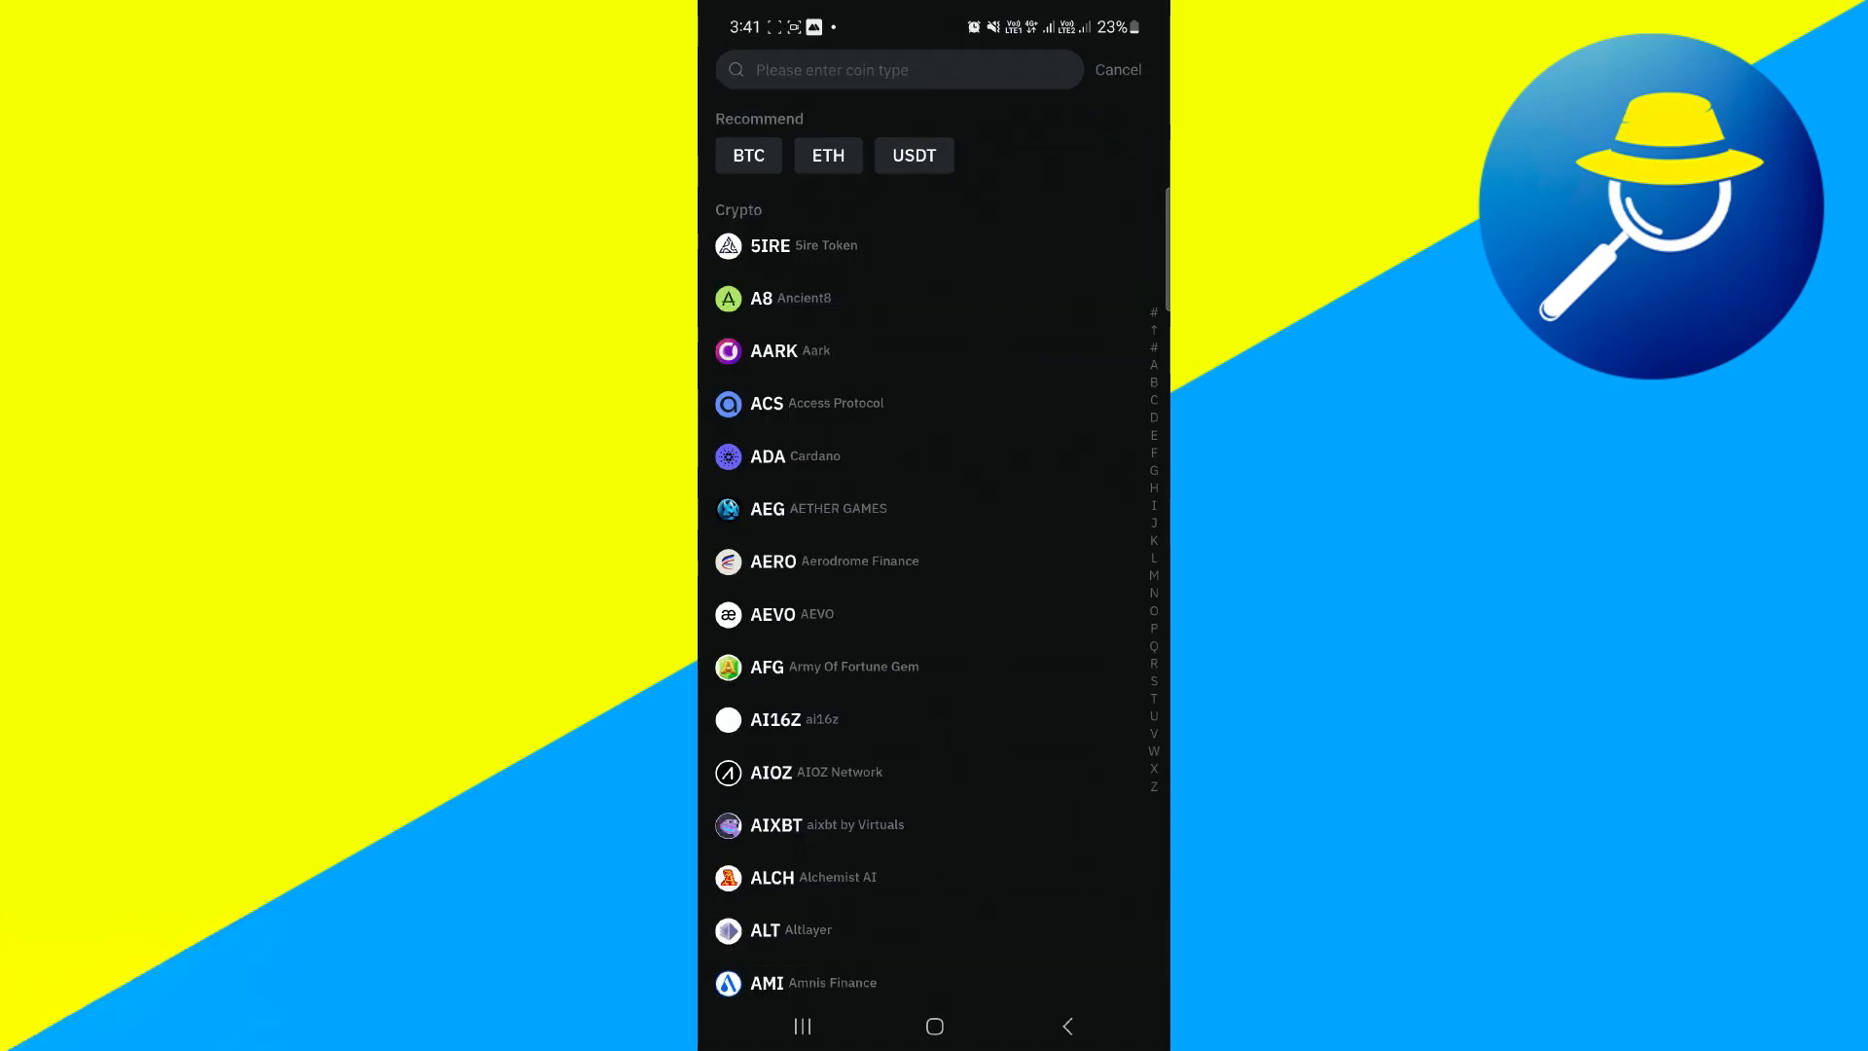
click(898, 69)
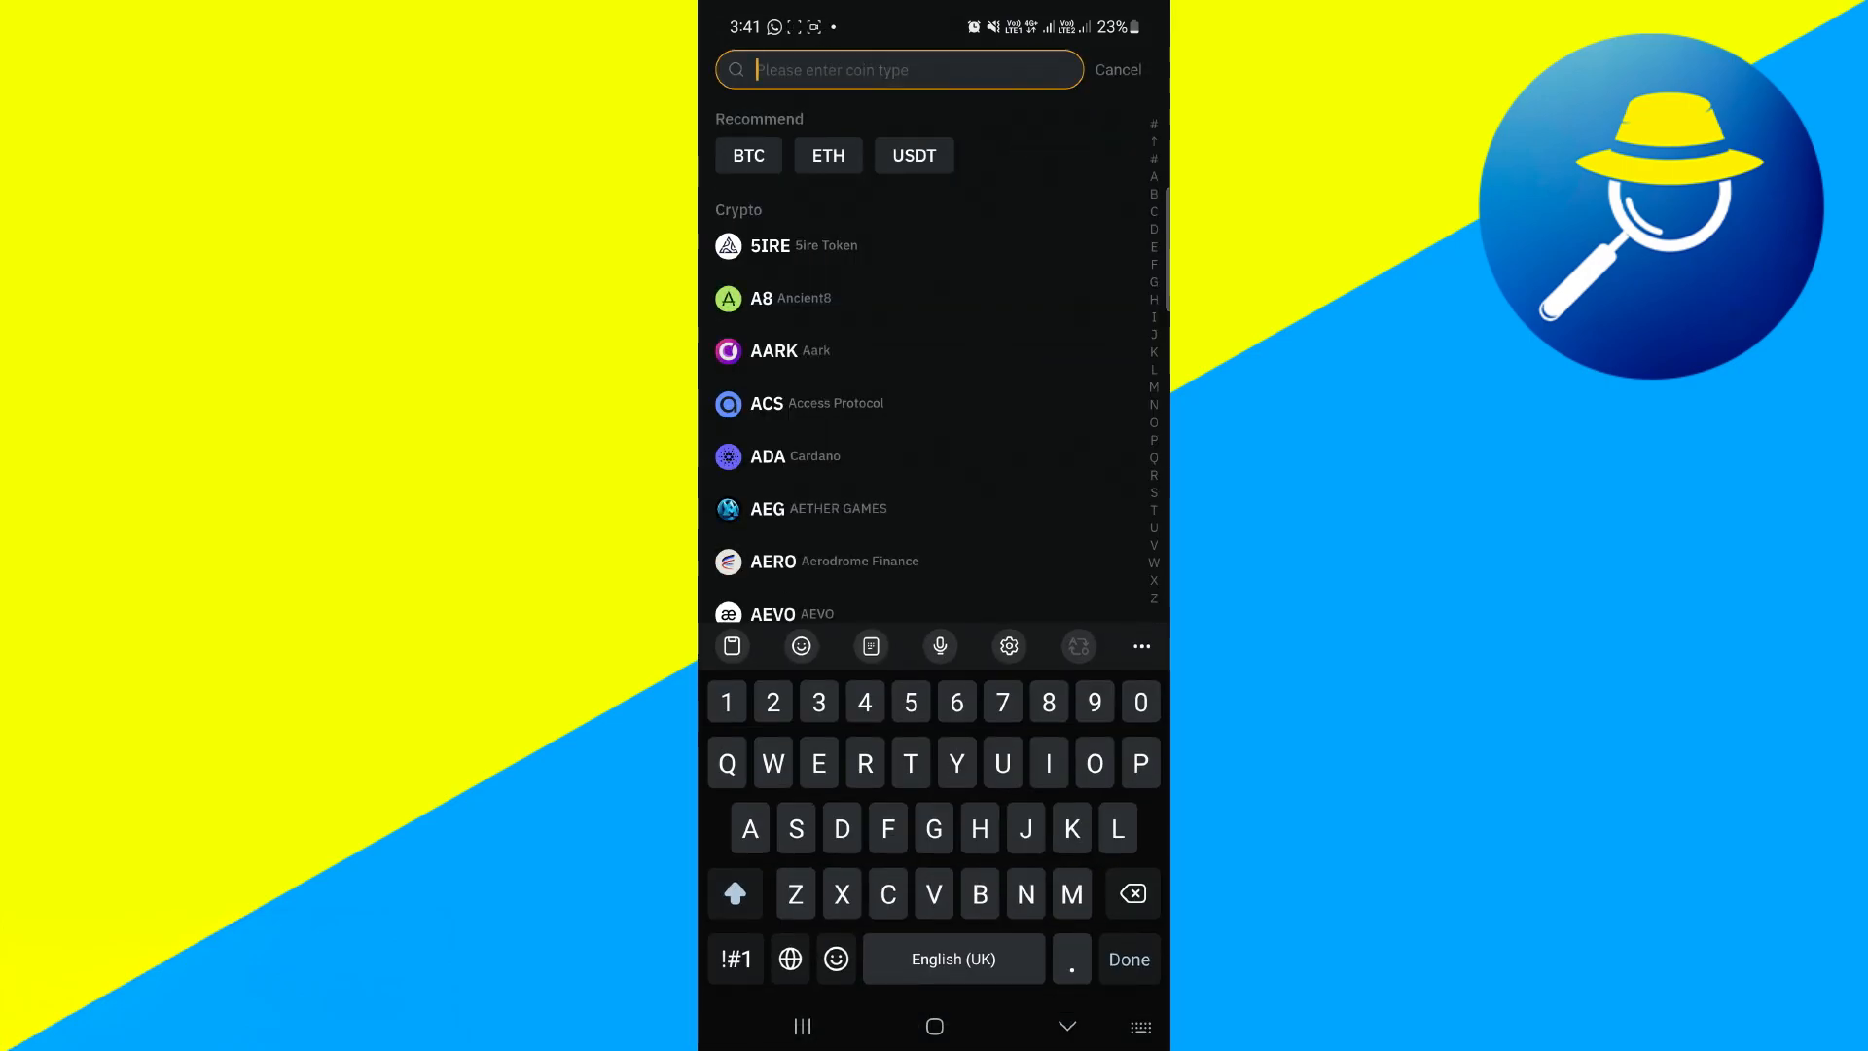
text(USDT)
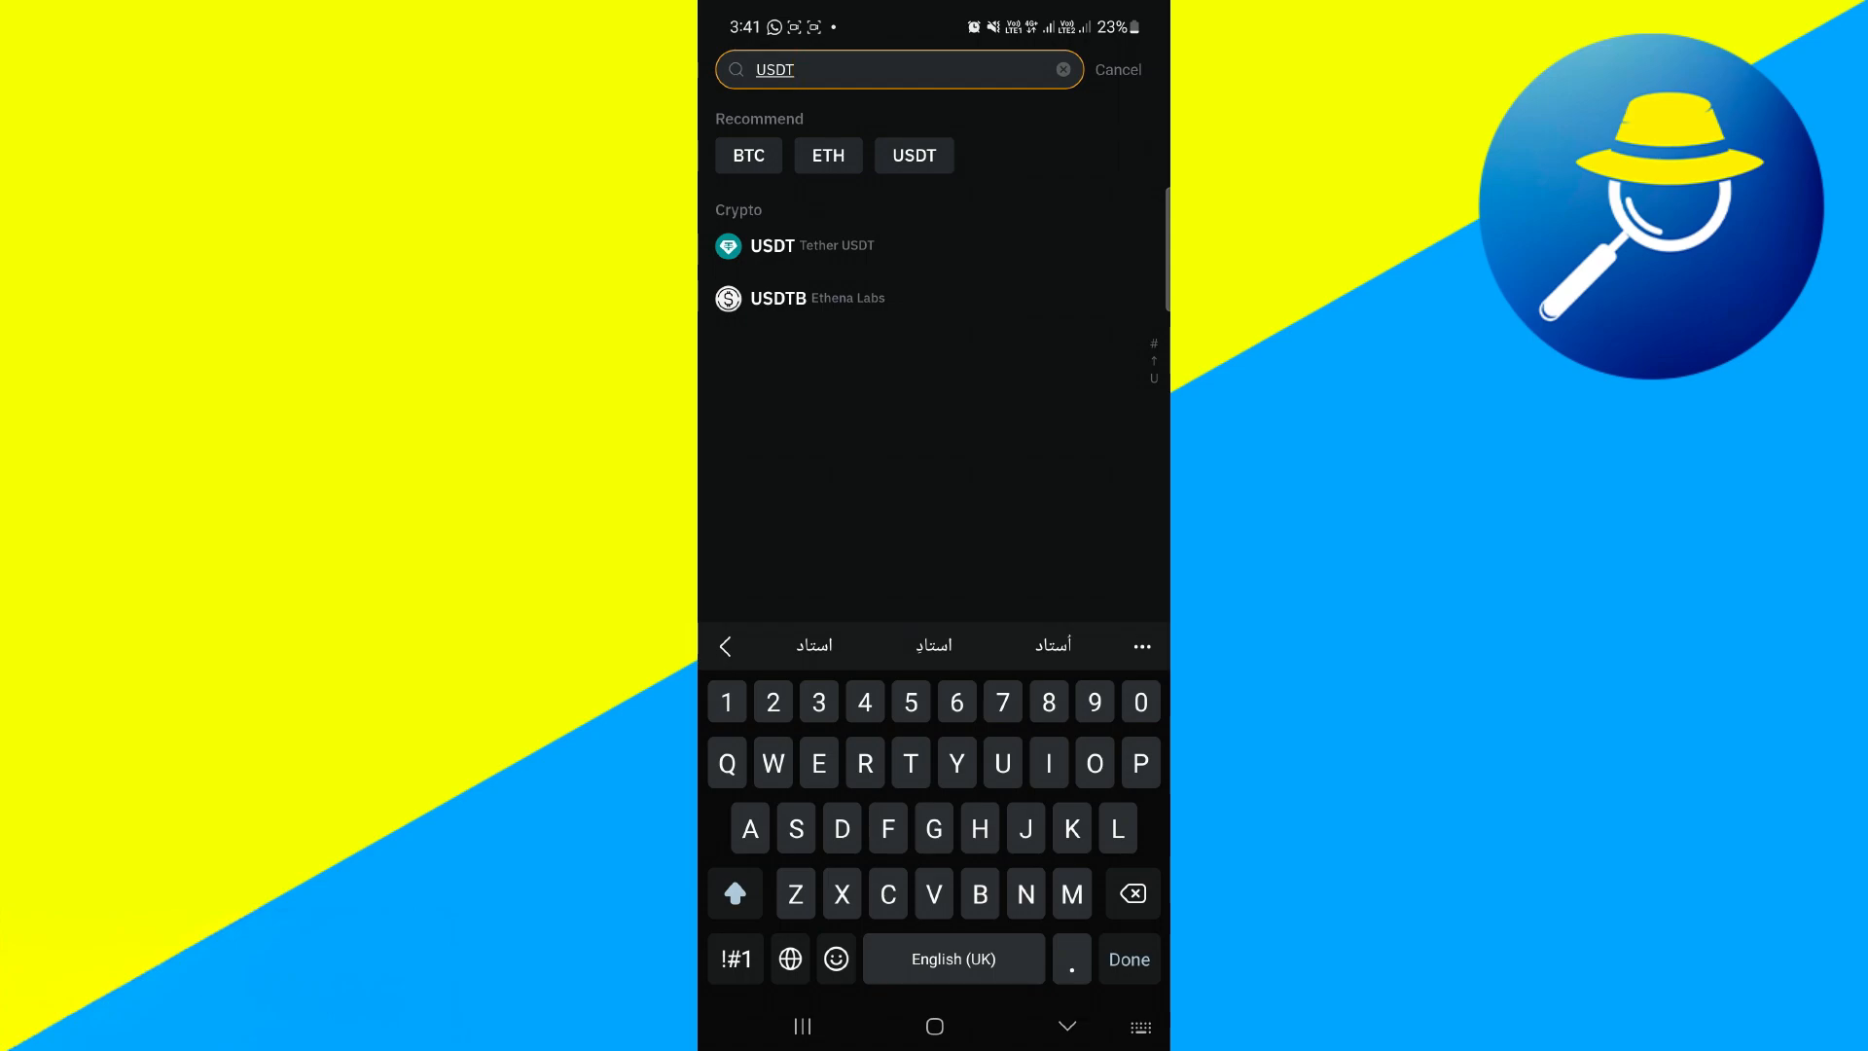
click(775, 245)
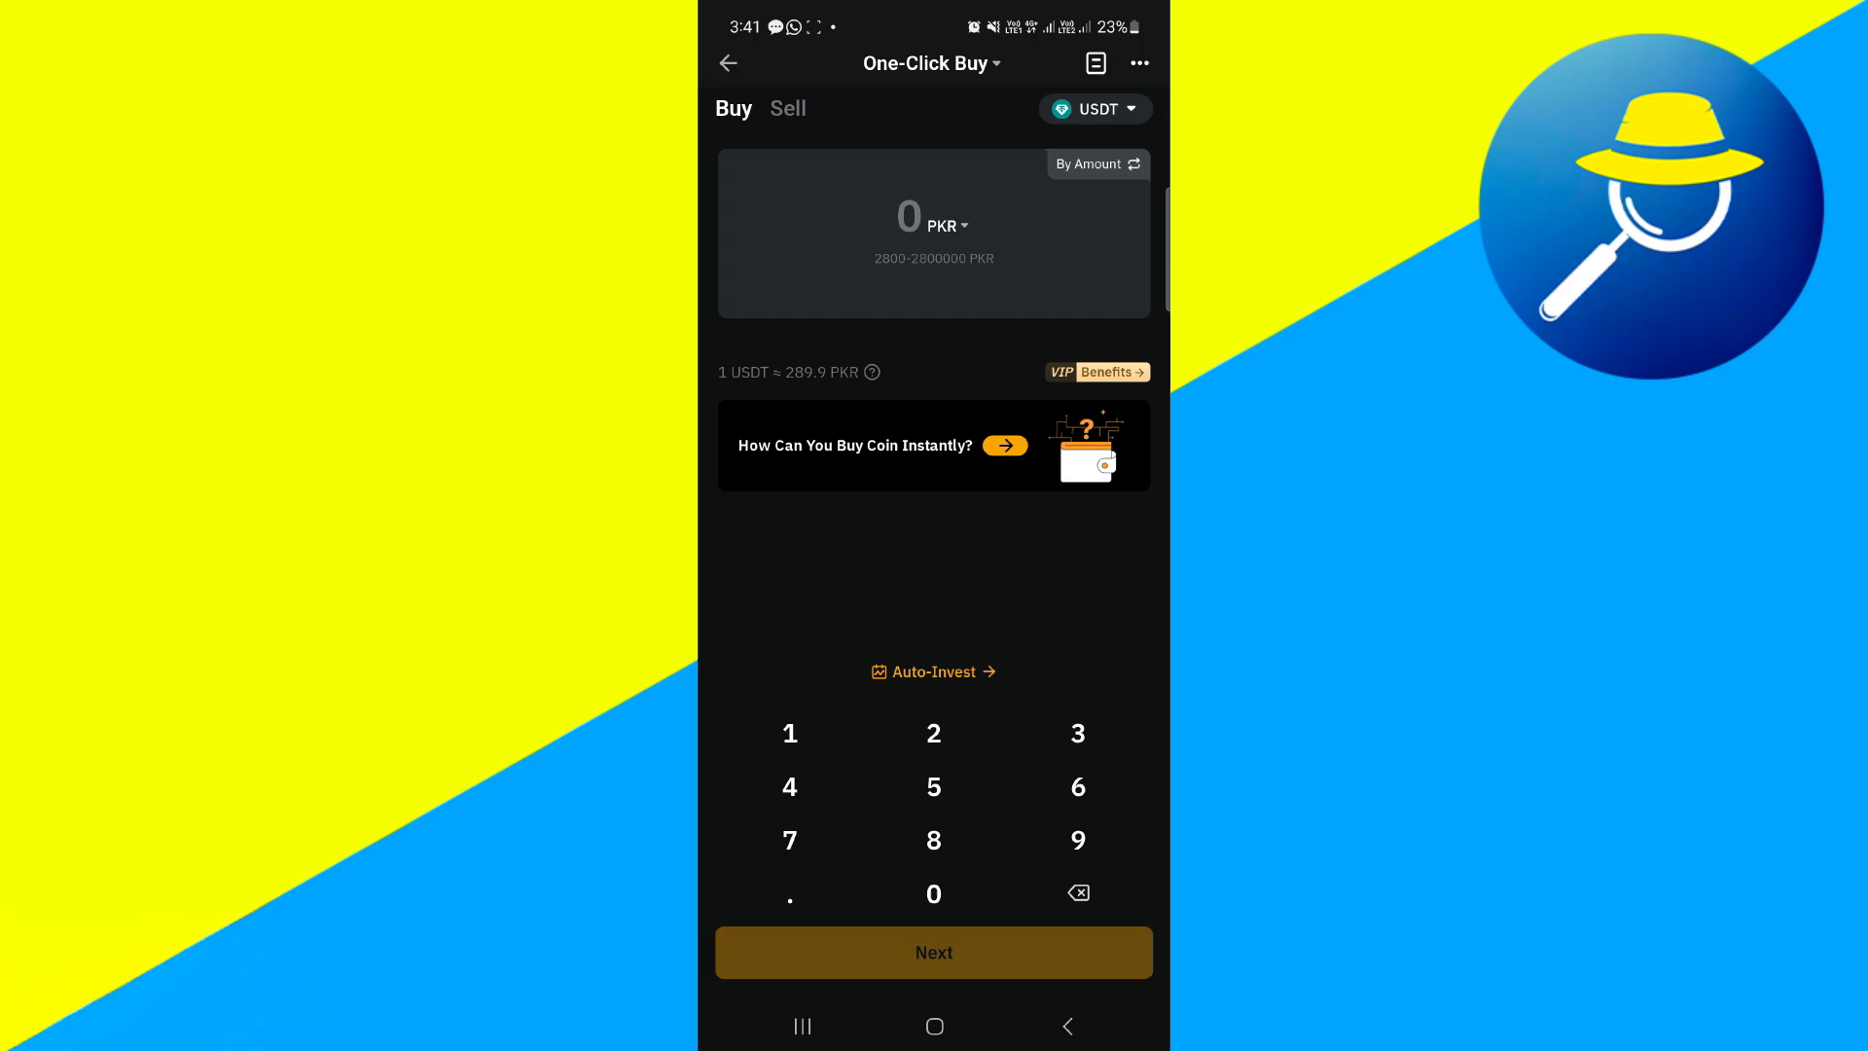
Step: Change the paying currency from PKR to USD United States Dollar via search 'US'
click(942, 225)
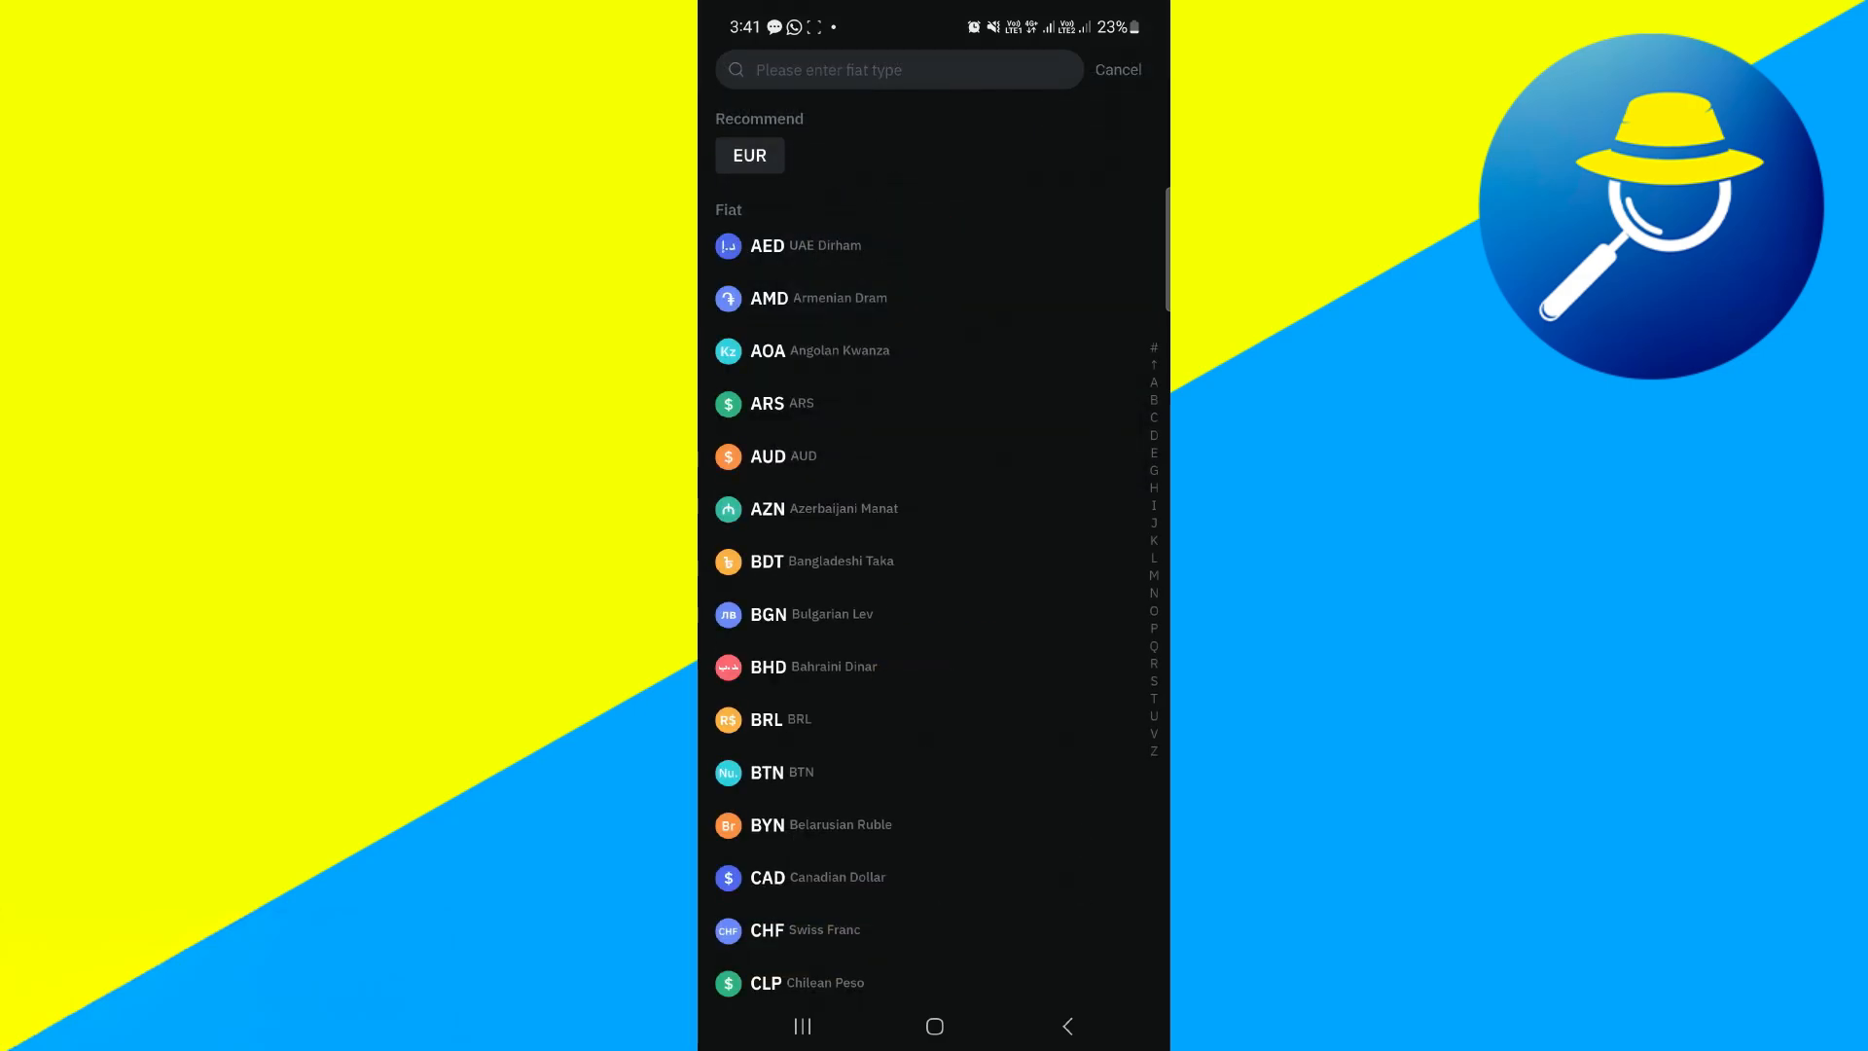
click(899, 69)
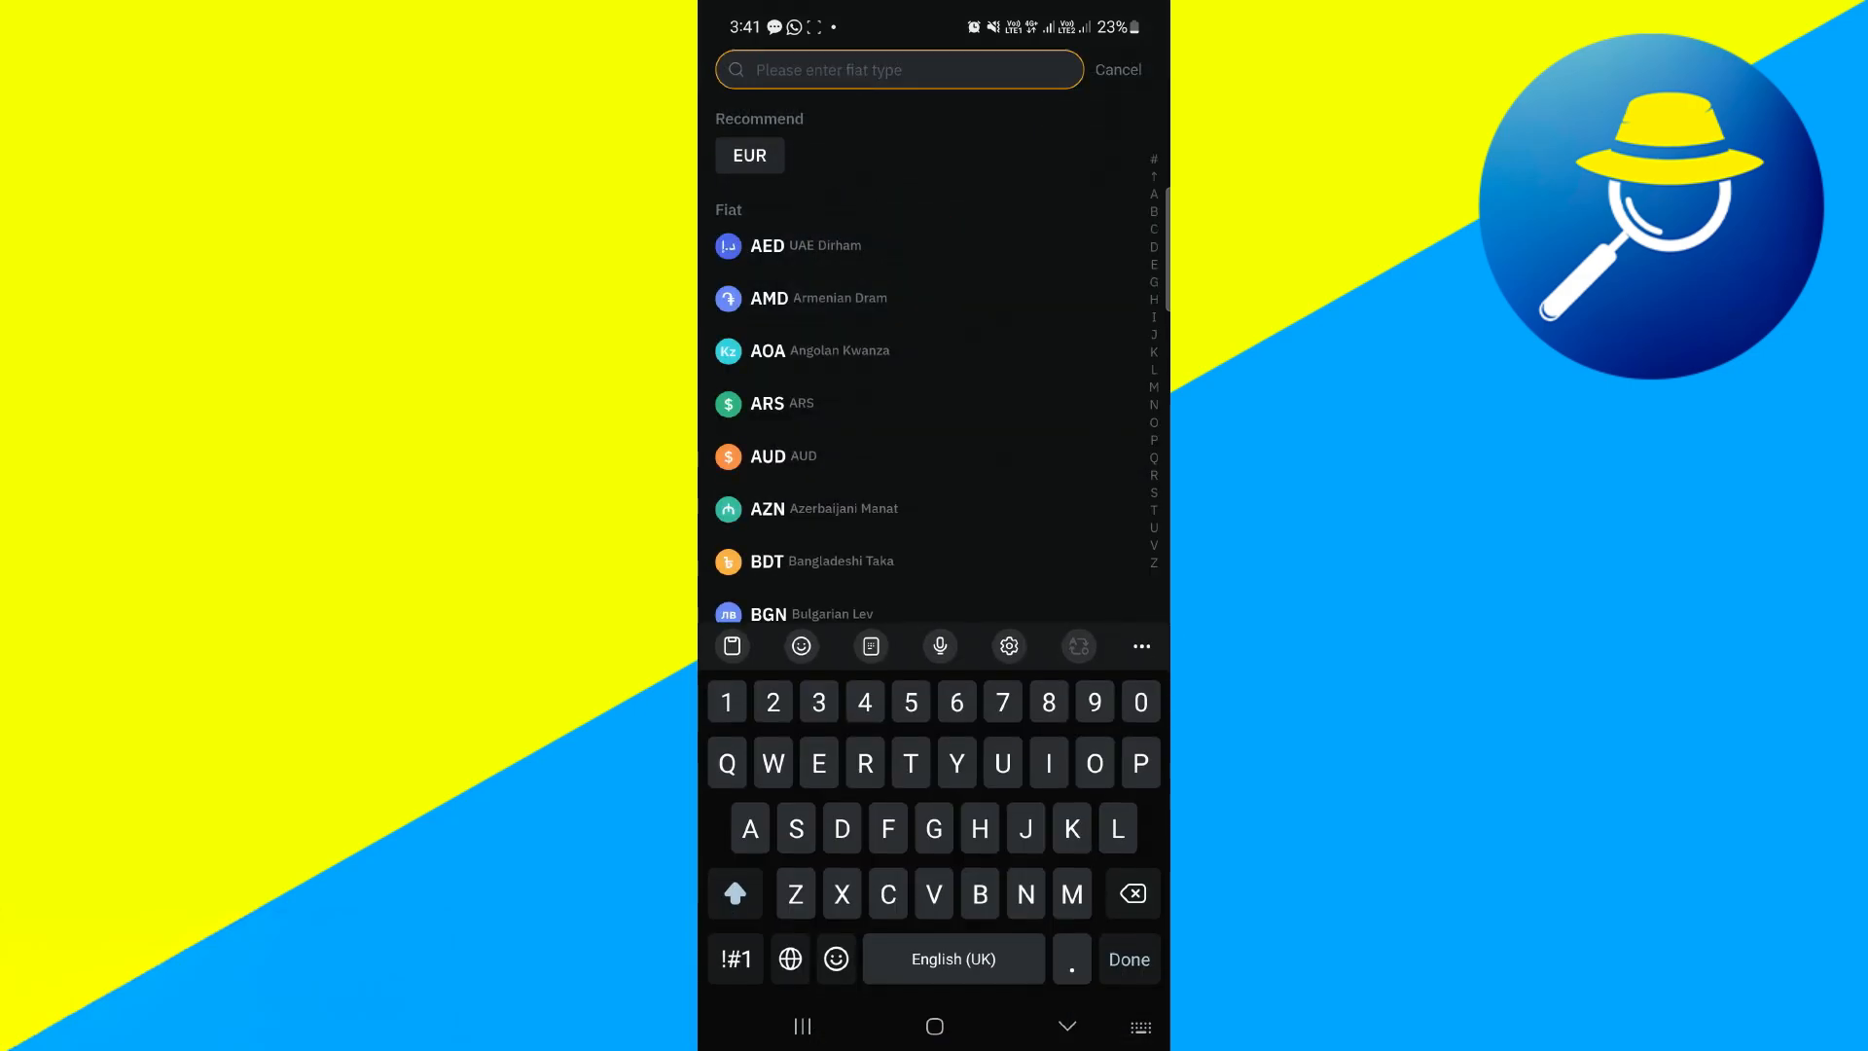
text(USD)
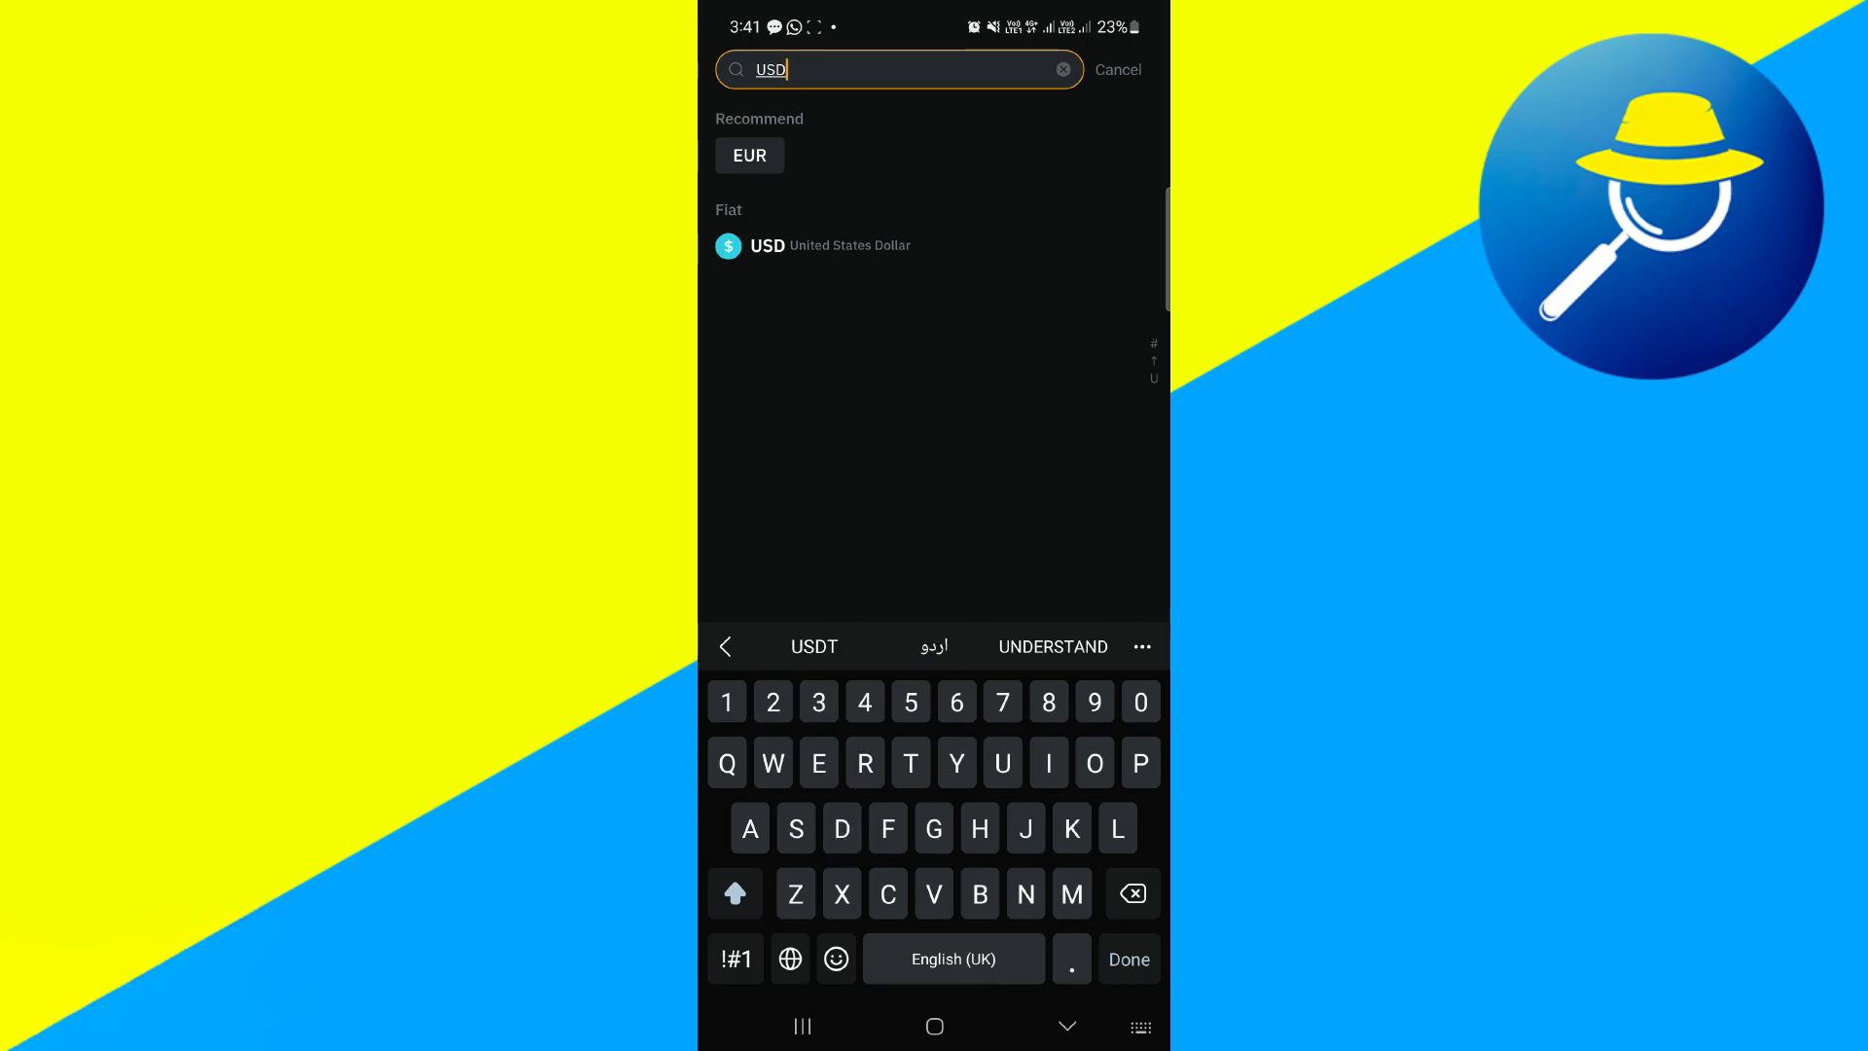
click(767, 245)
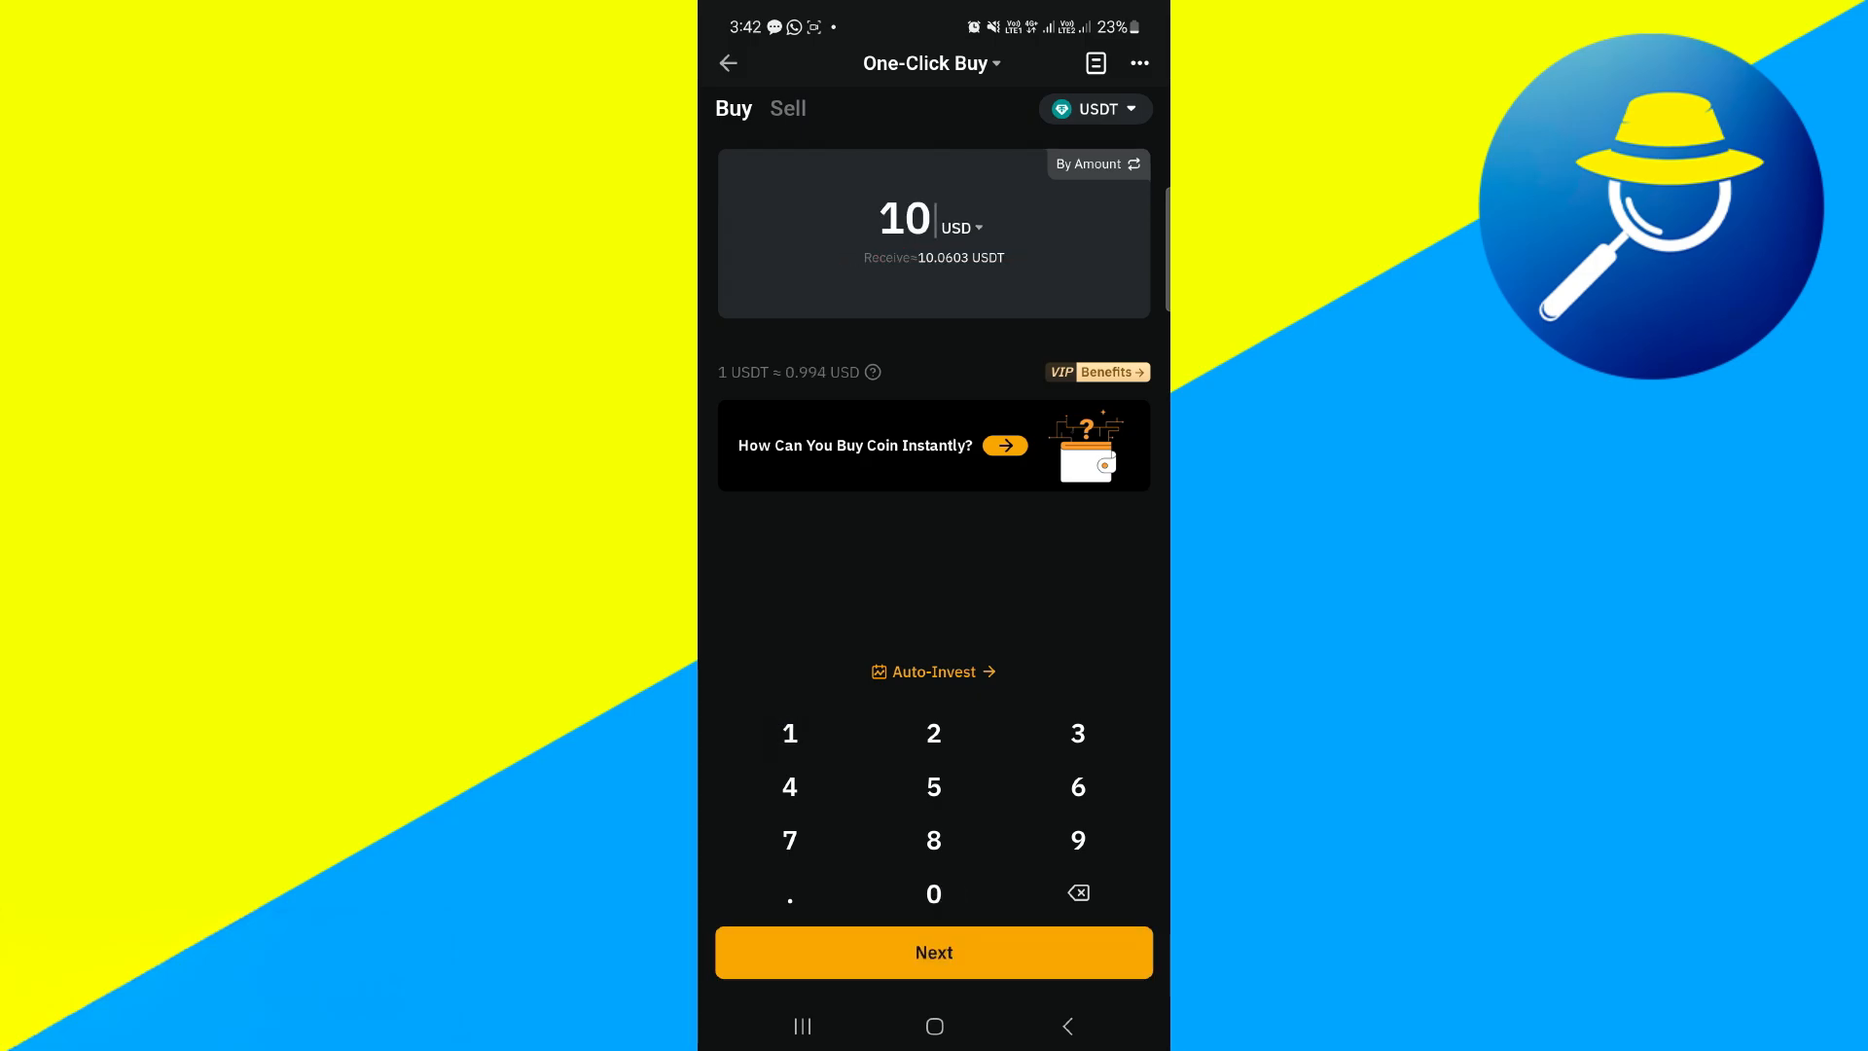
Step: Proceed with the 10 USD order for about 10.06 USDT
click(933, 952)
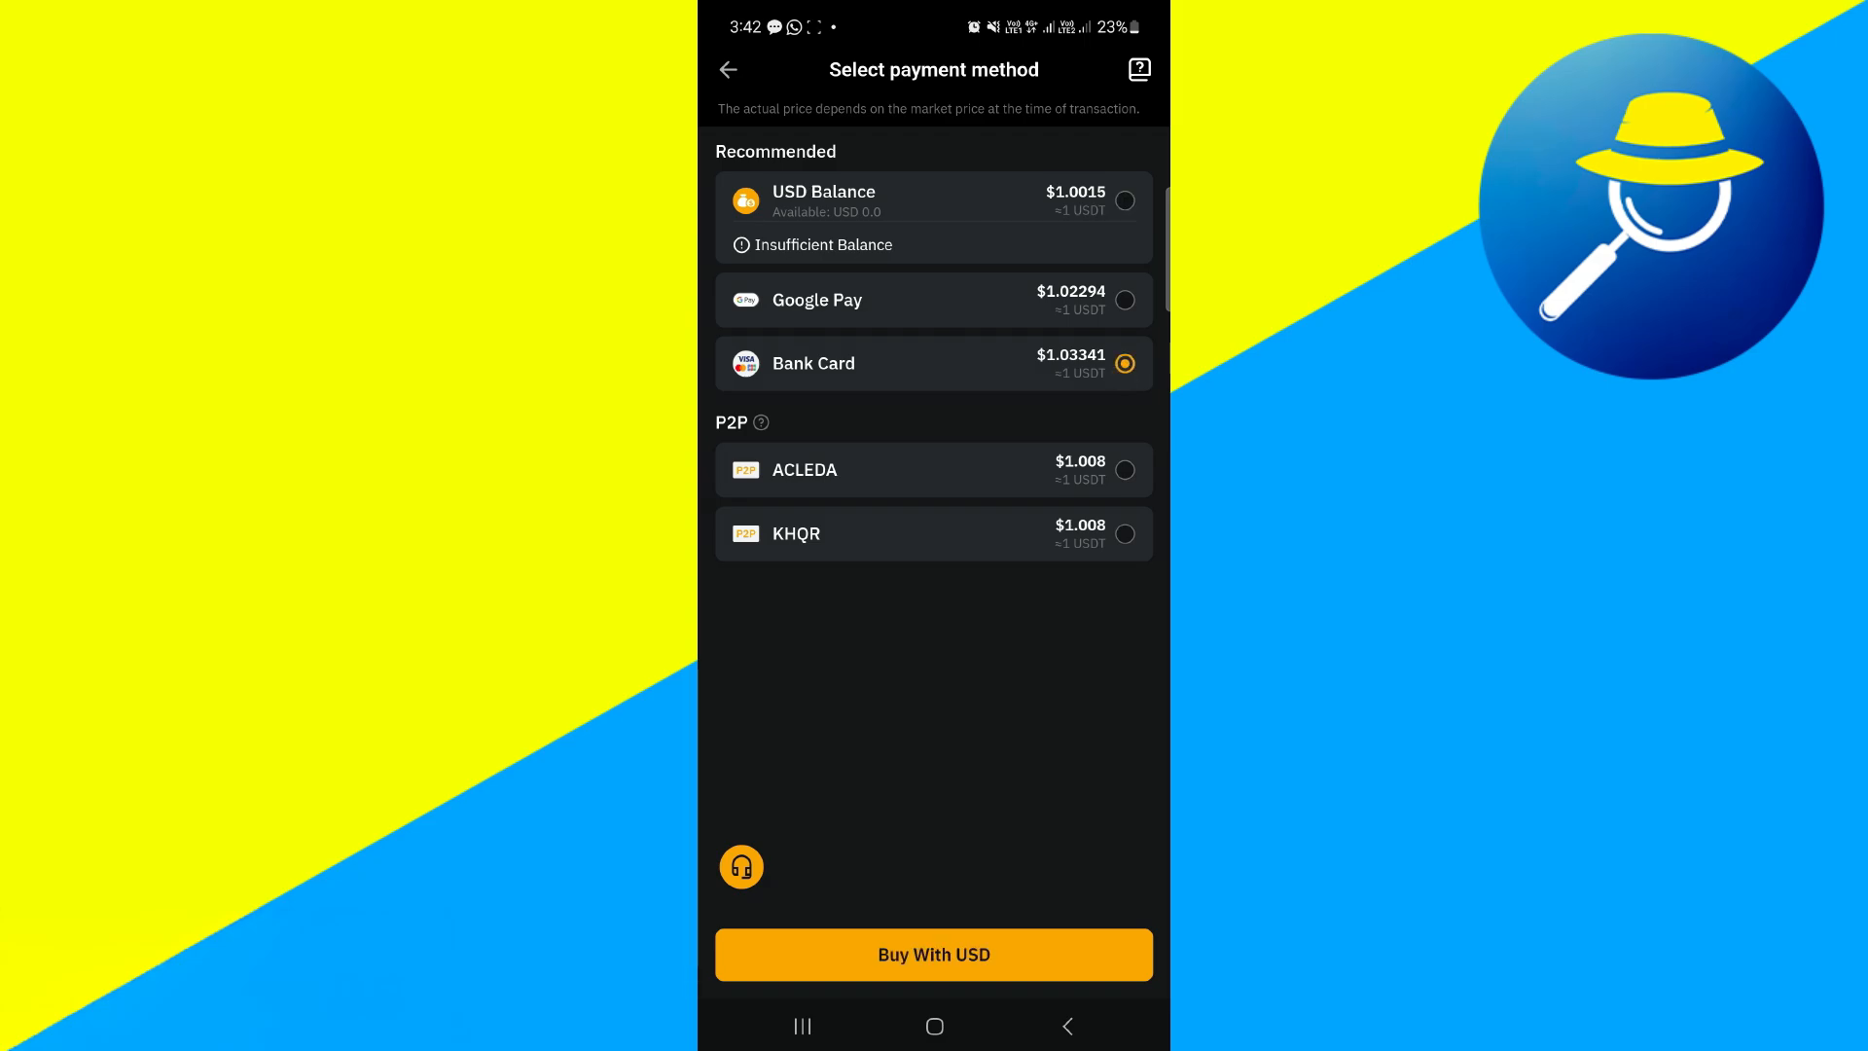
Step: Submit the 10 USD purchase with Bank Card via Buy With USD
click(993, 977)
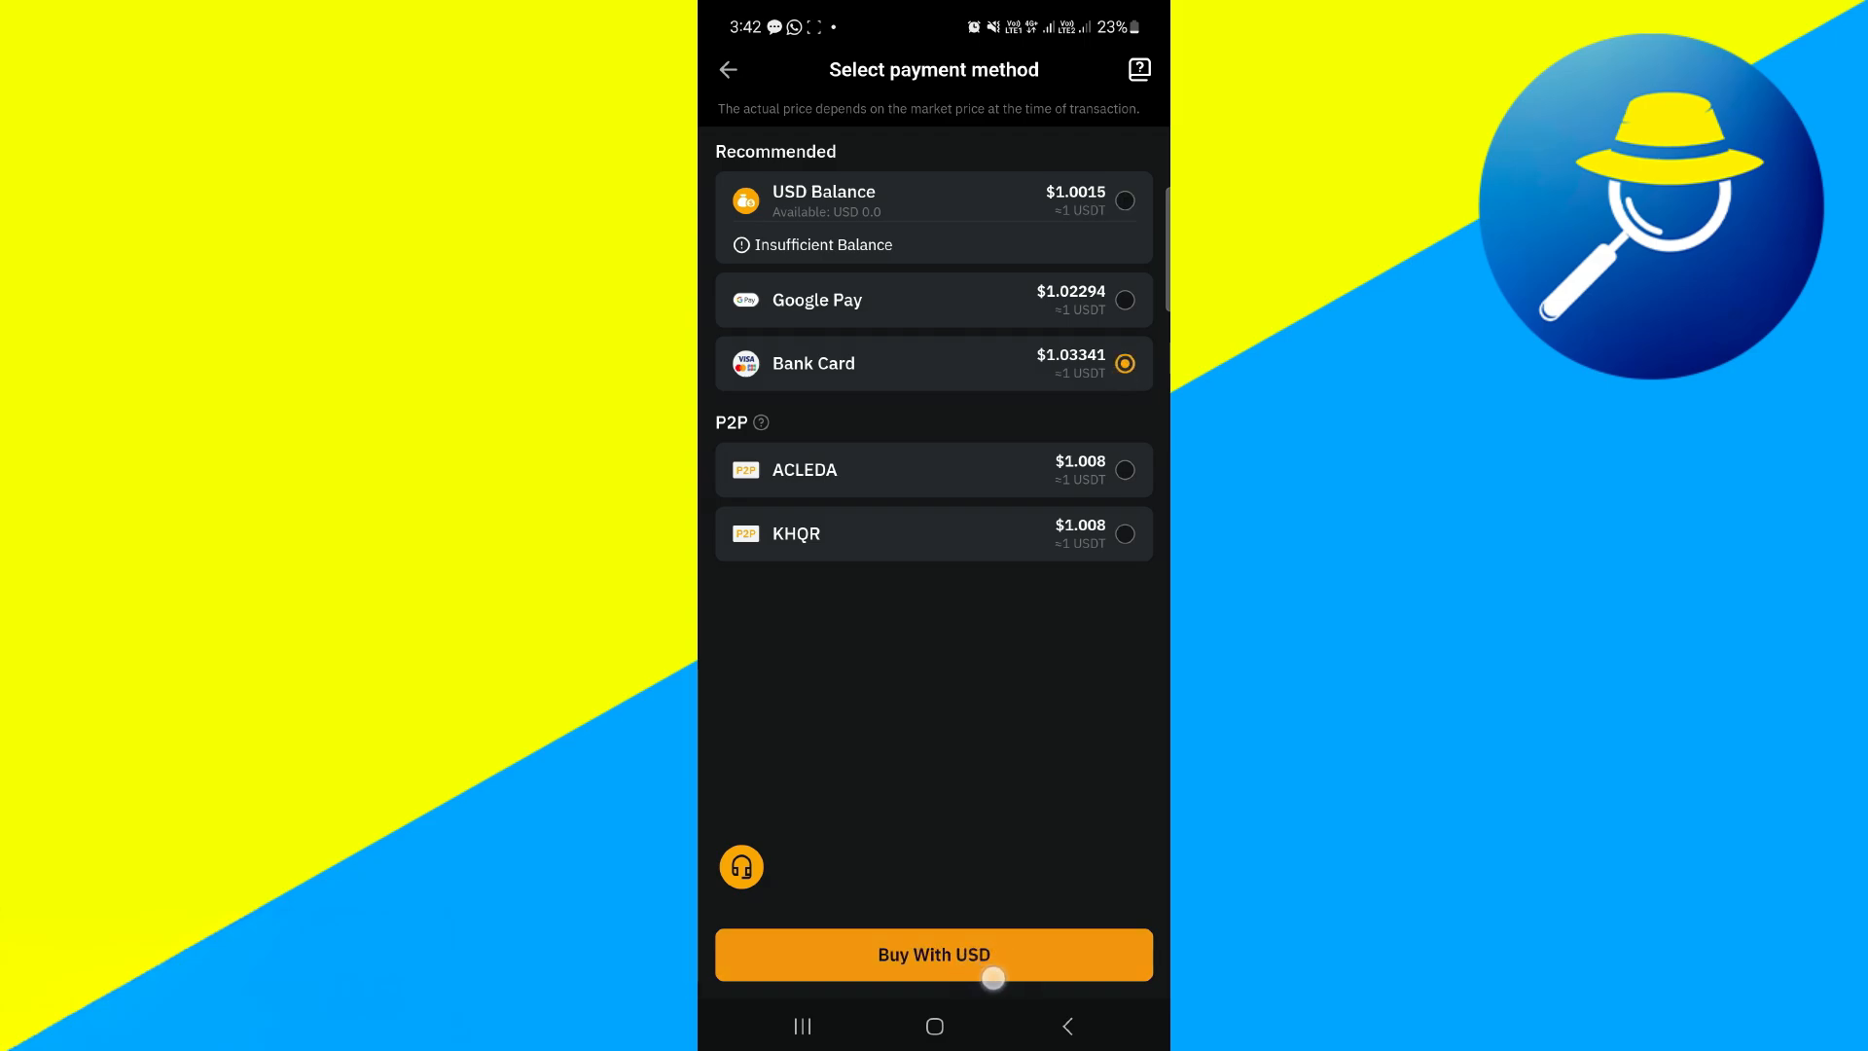